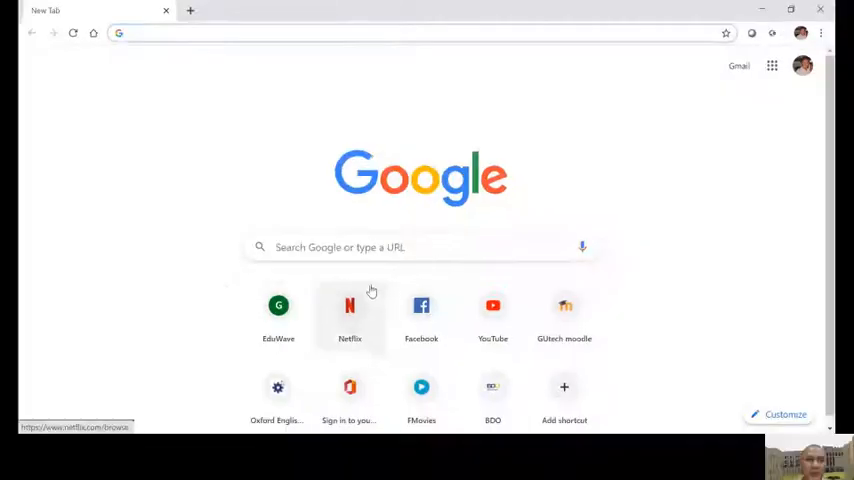
pyautogui.moveTo(242, 180)
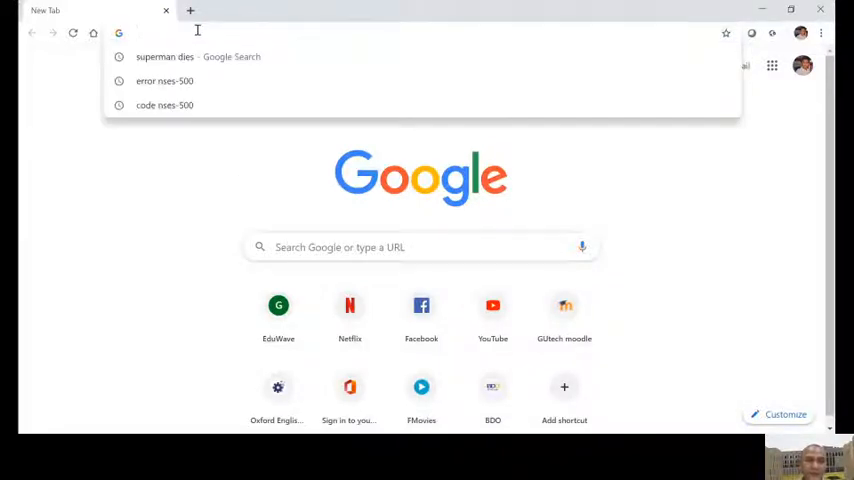
pyautogui.moveTo(210, 214)
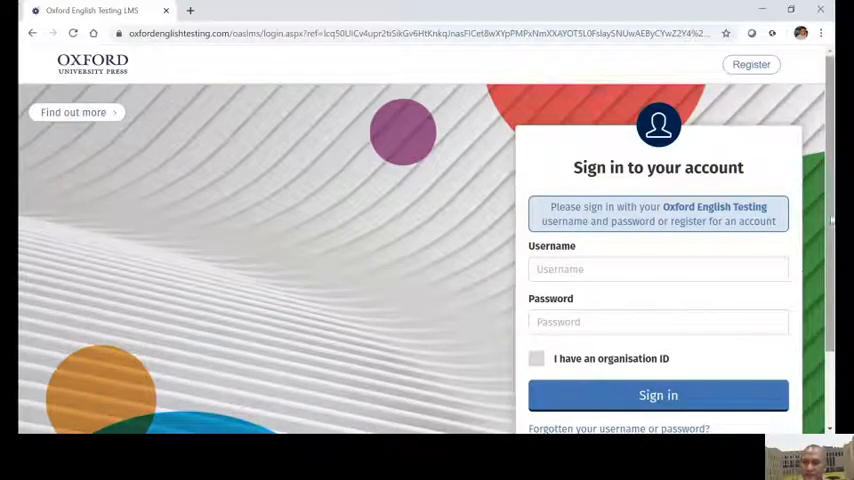
pyautogui.scroll(-3)
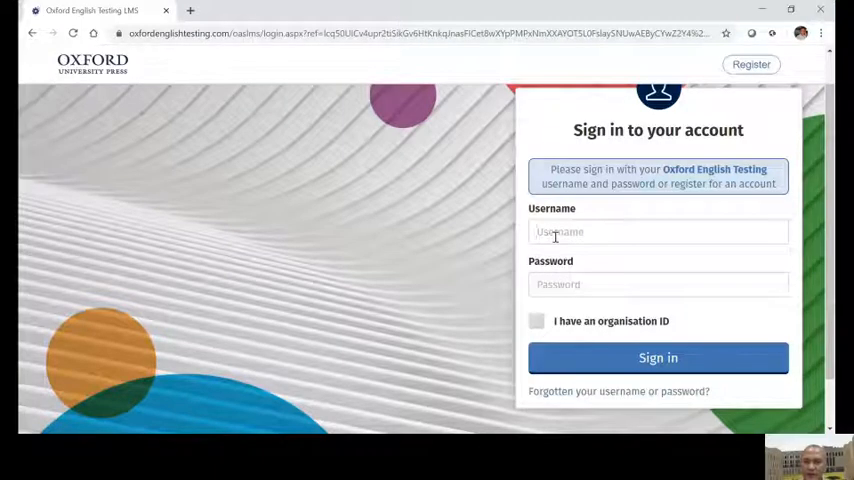
pyautogui.click(658, 232)
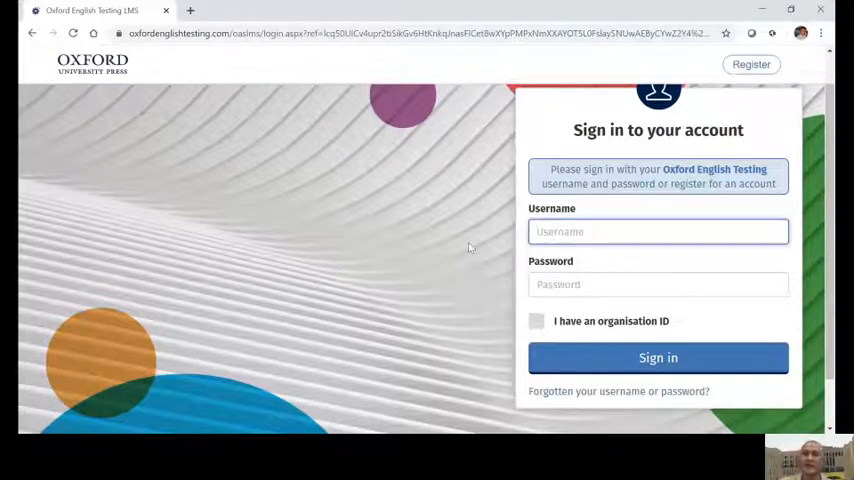
pyautogui.moveTo(636, 262)
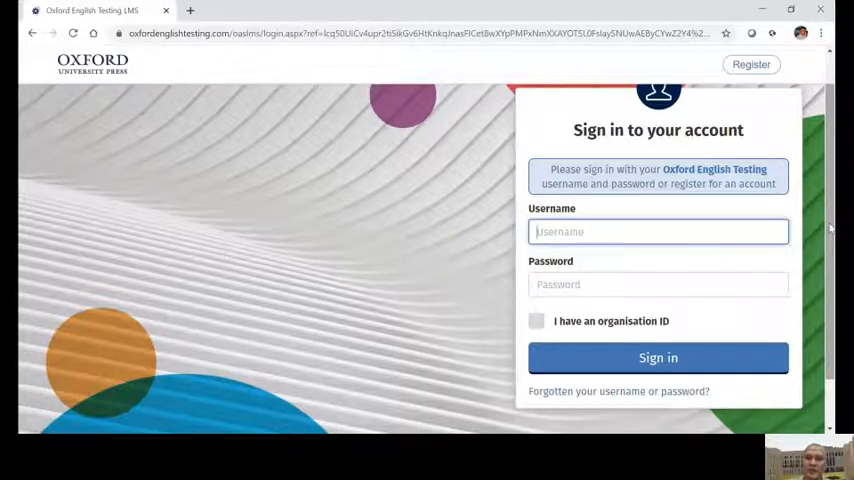
pyautogui.scroll(-3)
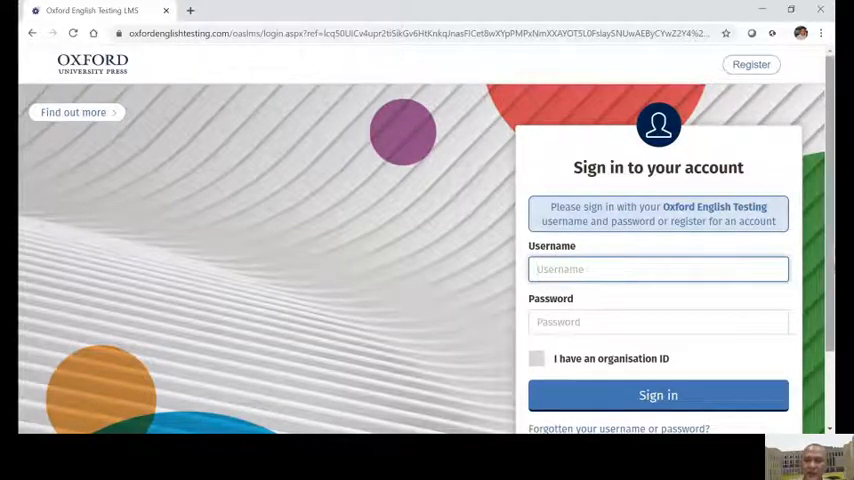
pyautogui.scroll(-3)
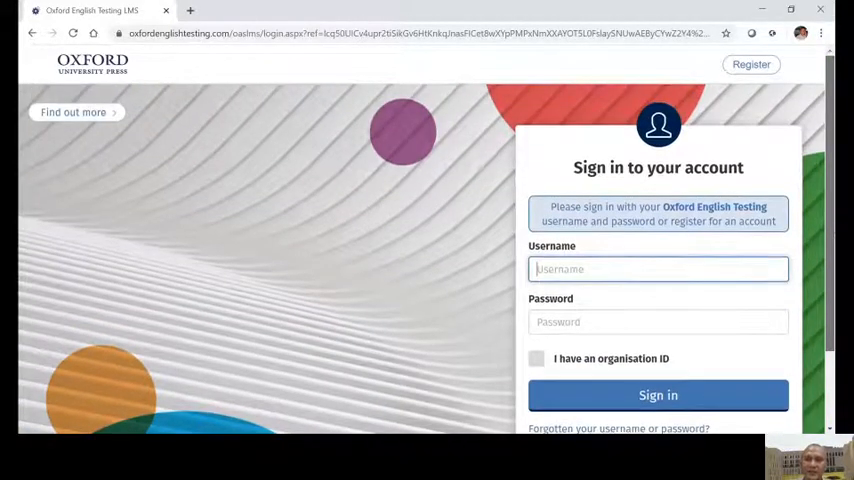
pyautogui.scroll(-3)
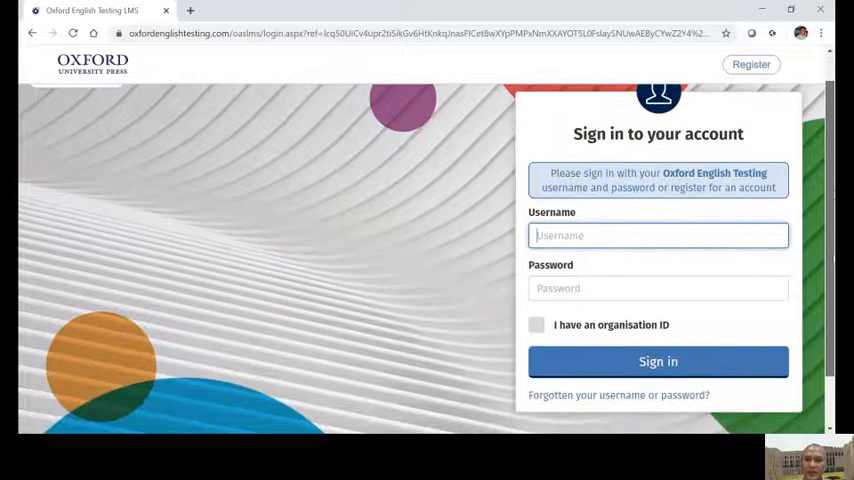
pyautogui.scroll(-3)
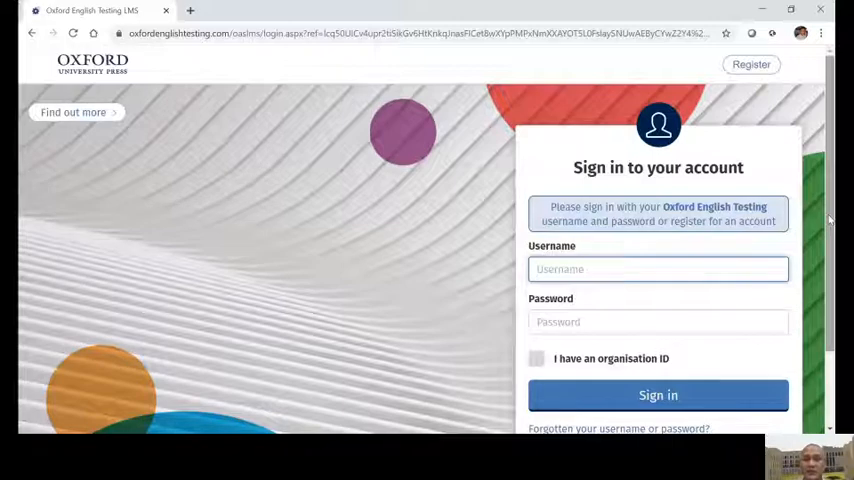
pyautogui.click(658, 268)
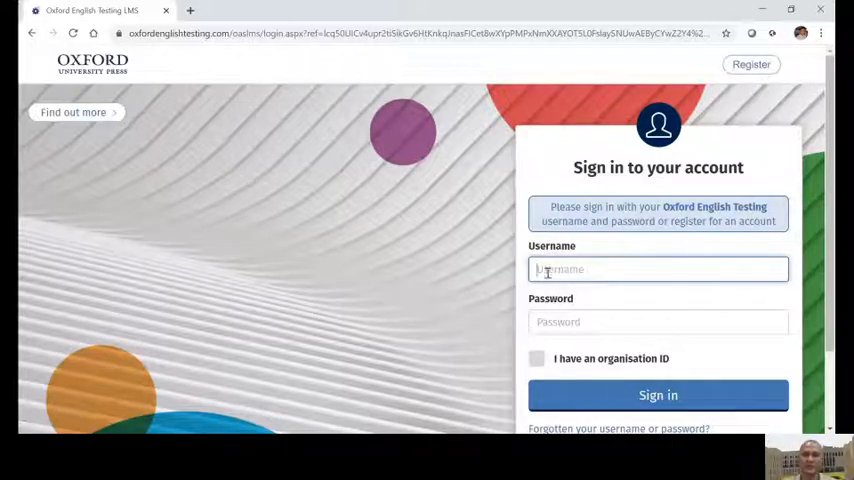
pyautogui.moveTo(432, 352)
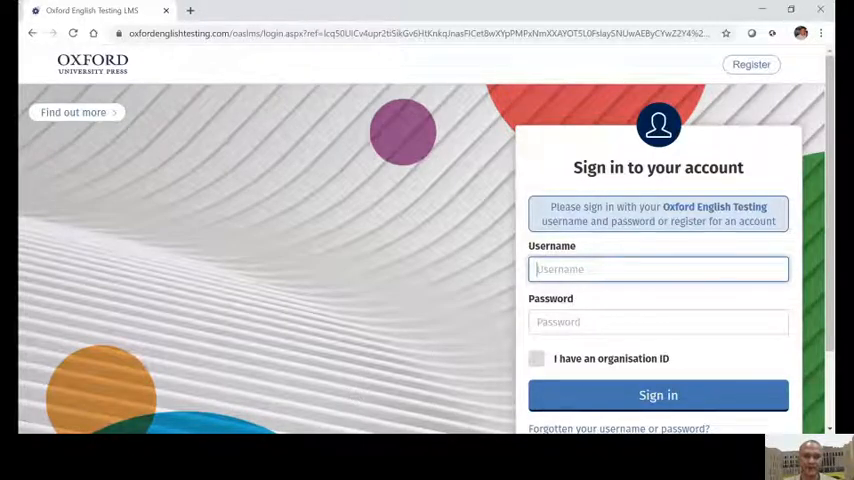
pyautogui.moveTo(404, 398)
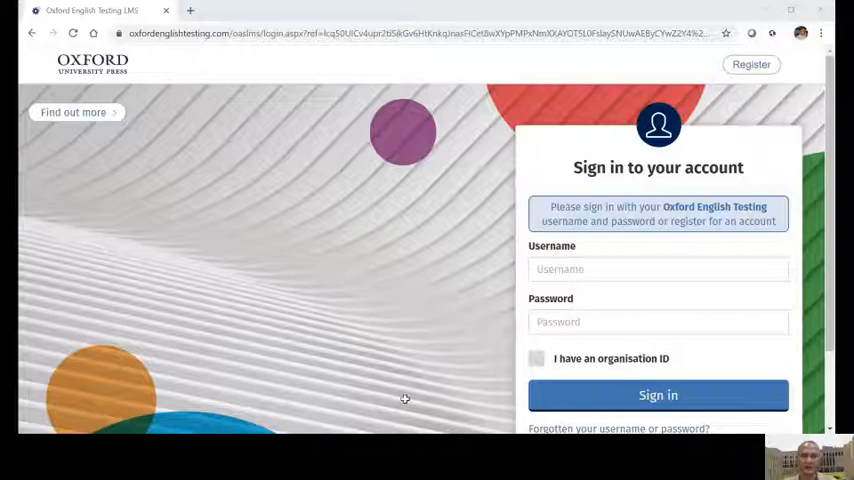
pyautogui.click(658, 268)
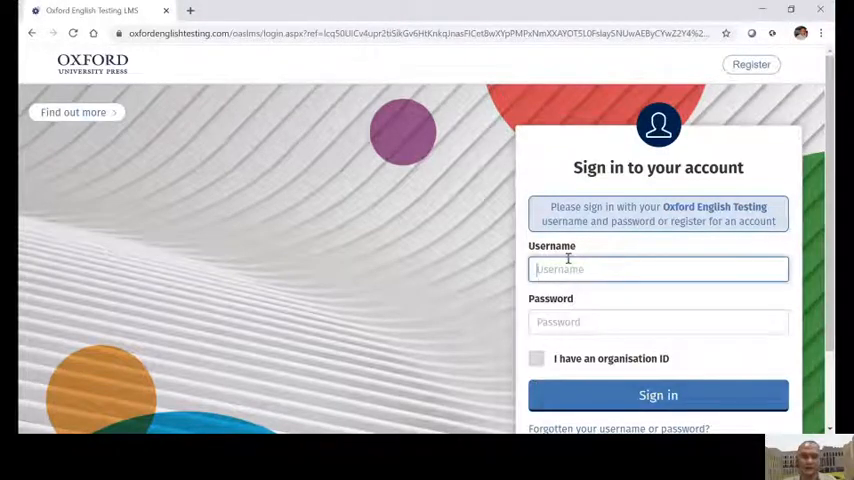
# Step: Enter username 'FP' and the password, then tick 'I have an organisation ID'
pyautogui.write('FPJ178')
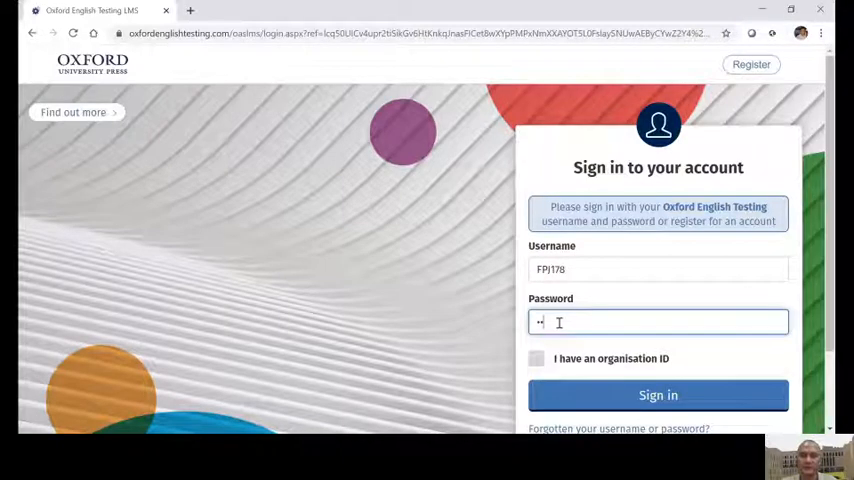
pyautogui.write('•')
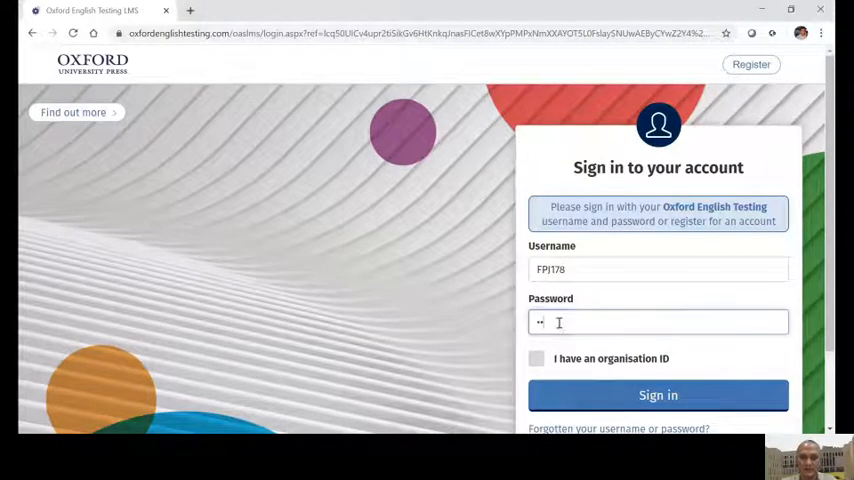
pyautogui.write('••••')
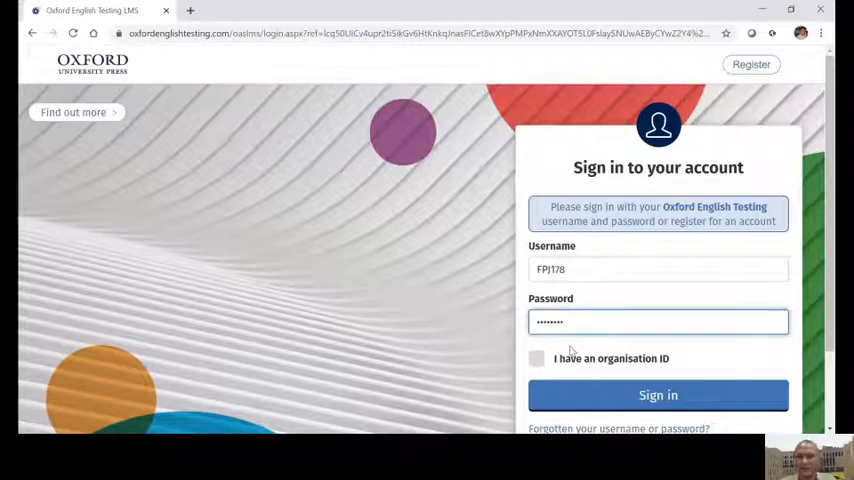
pyautogui.click(536, 358)
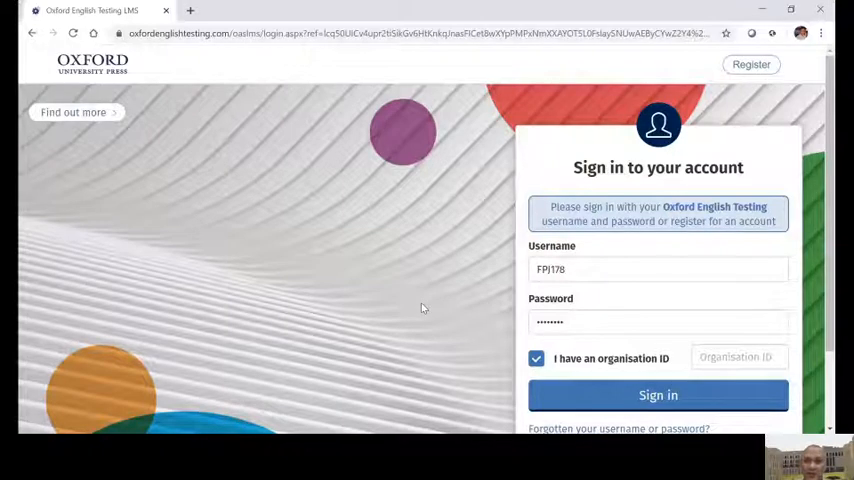
# Step: Move to the organisation ID entry, toggling the organisation ID option off and back on
pyautogui.click(738, 356)
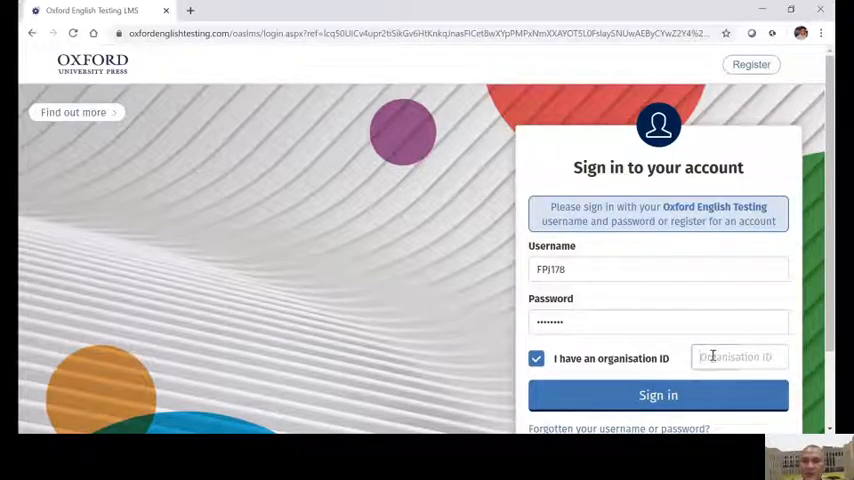
pyautogui.click(740, 356)
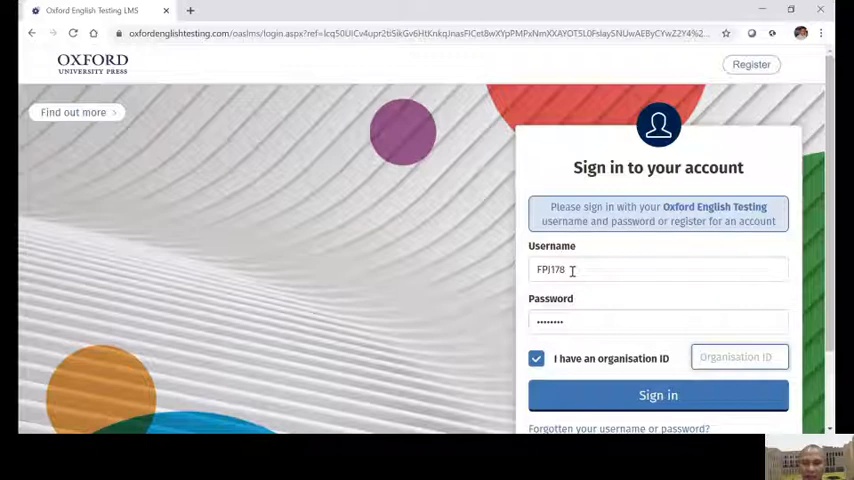
pyautogui.click(740, 356)
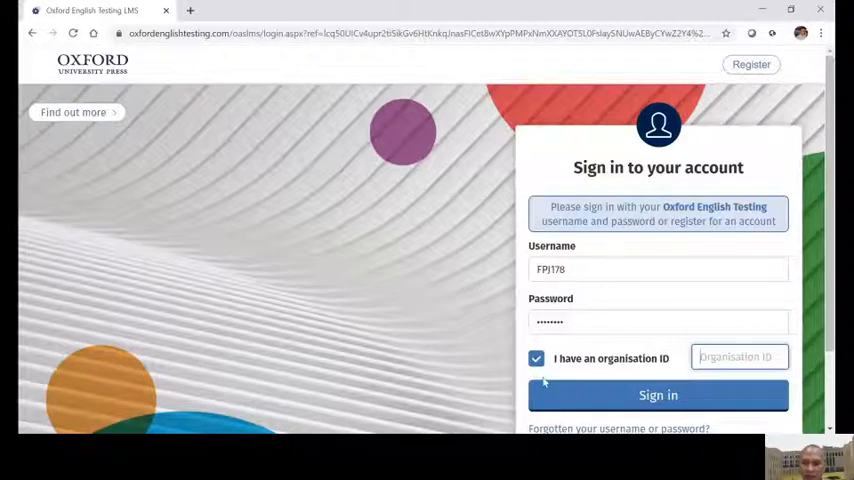
pyautogui.click(536, 358)
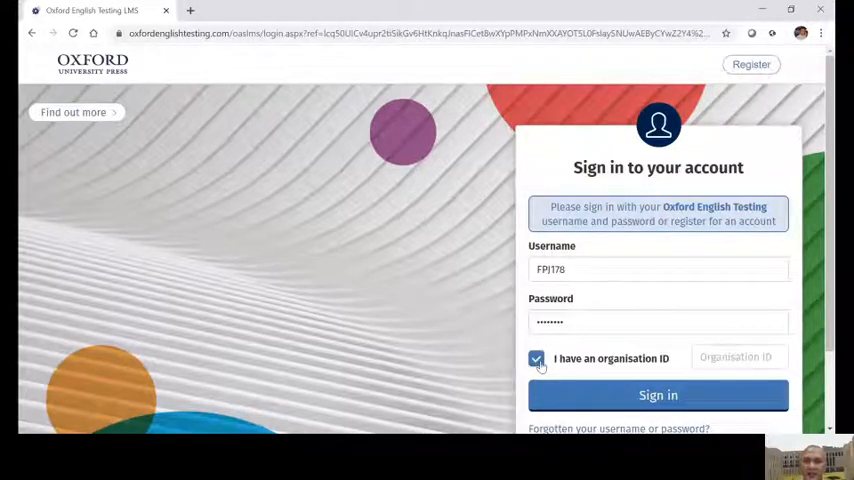
pyautogui.click(536, 360)
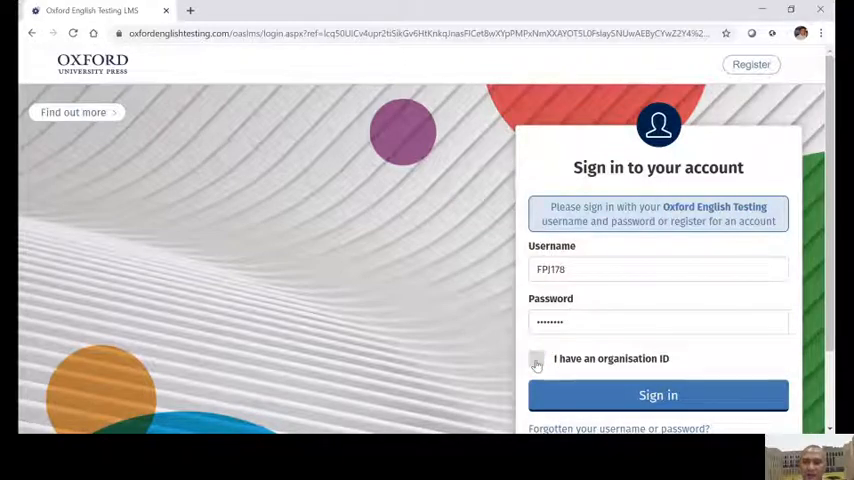
pyautogui.click(536, 360)
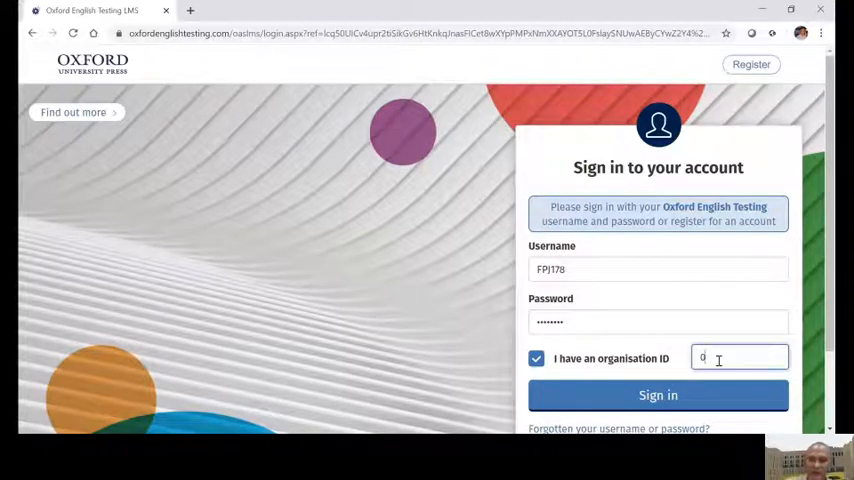
# Step: Enter organisation ID '0804' and sign in with the entered credentials
pyautogui.write('0804')
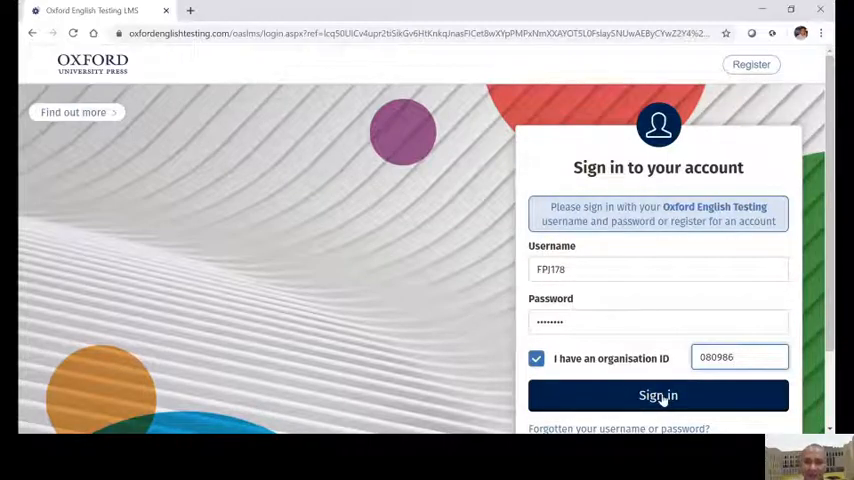
pyautogui.click(658, 396)
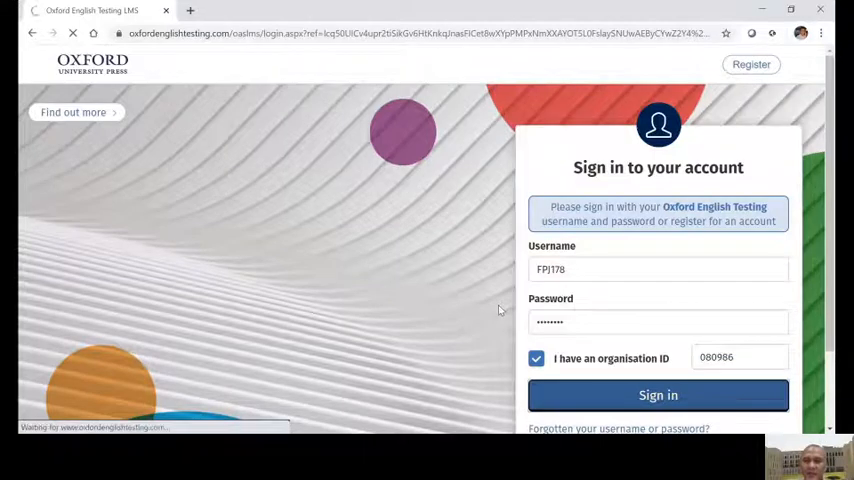
# Step: Save the personal details on the welcome form
pyautogui.click(658, 394)
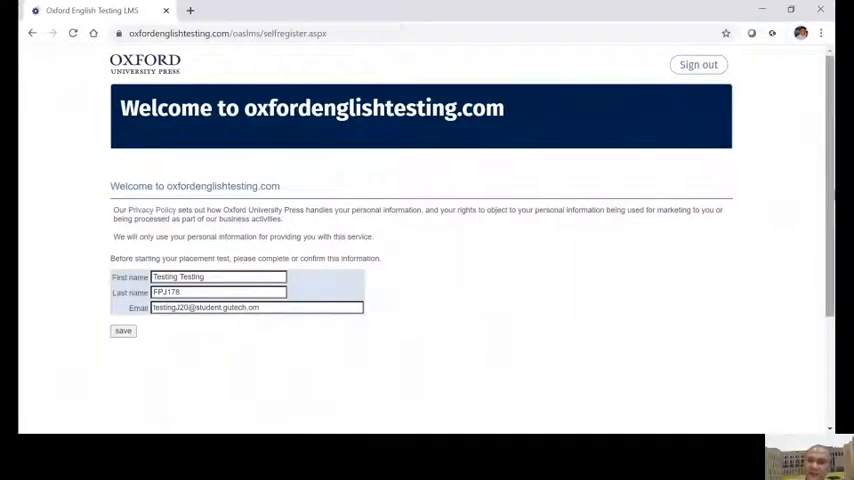
pyautogui.scroll(-3)
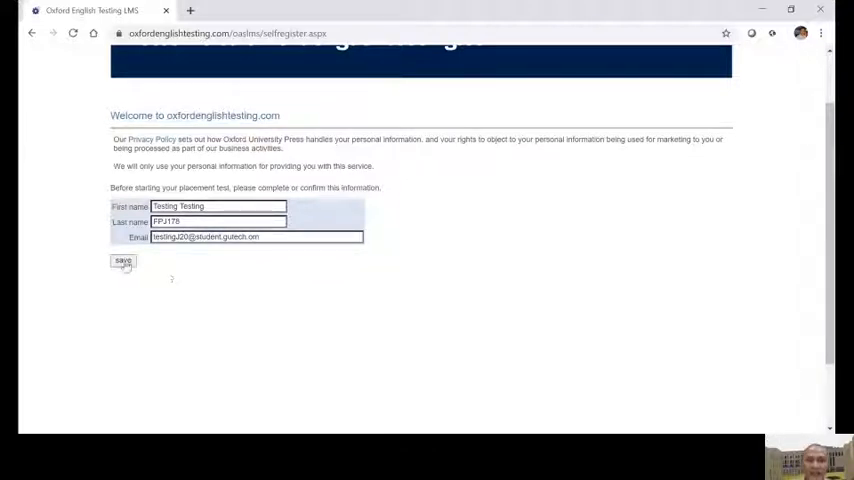
pyautogui.click(122, 260)
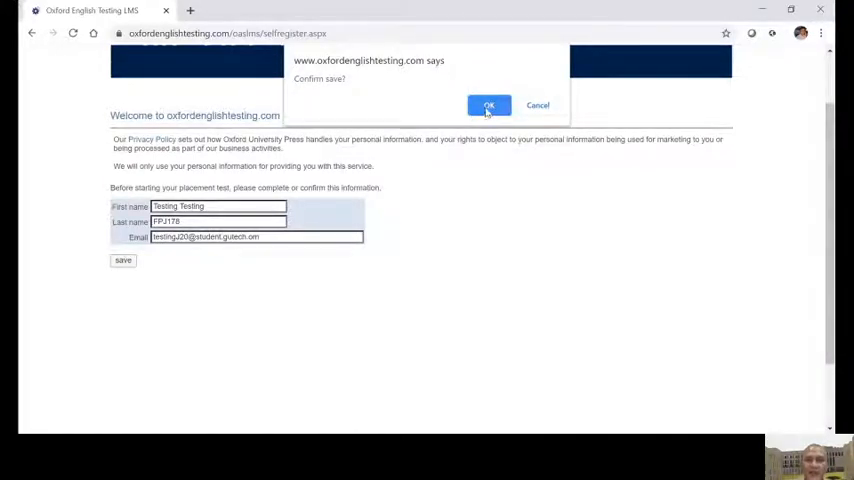
# Step: Confirm saving and dismiss the details-saved notice, leaving My tests showing
pyautogui.click(488, 104)
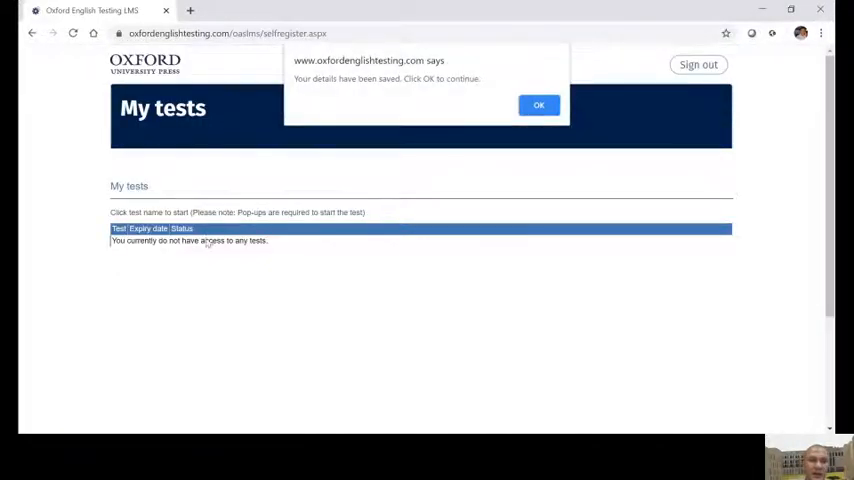
pyautogui.click(538, 104)
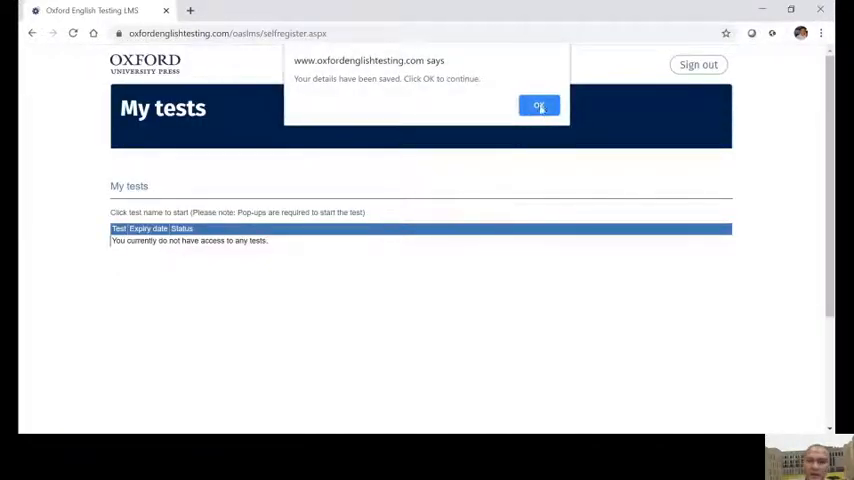
pyautogui.click(540, 106)
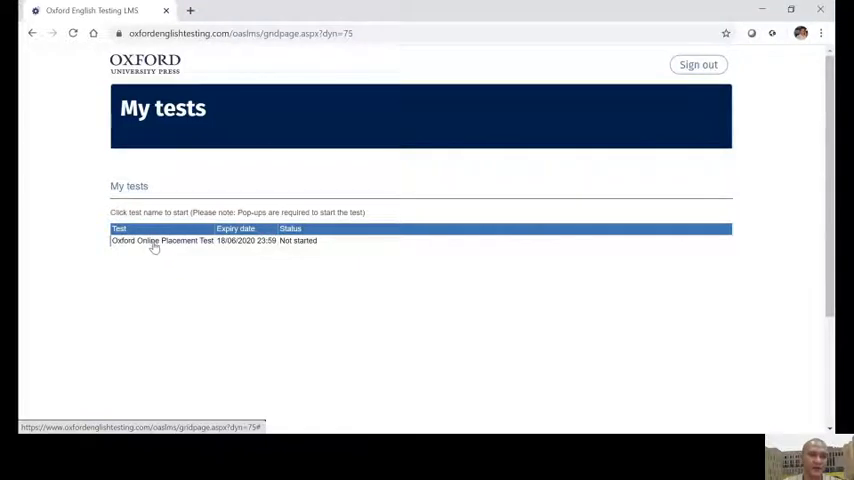
pyautogui.moveTo(158, 244)
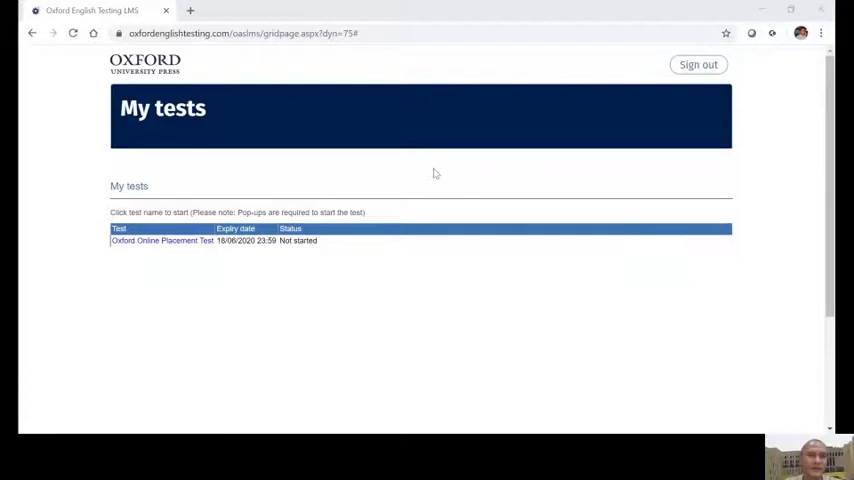
# Step: Open the Oxford Online Placement Test from the My tests list
pyautogui.click(160, 240)
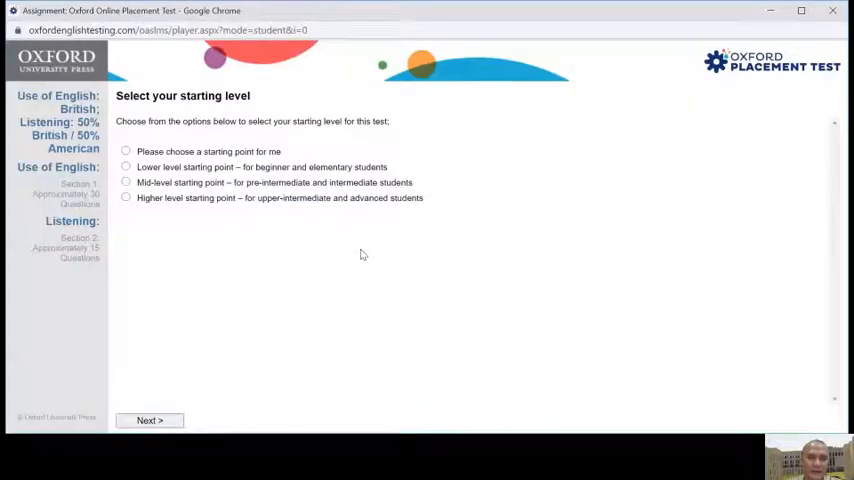
pyautogui.moveTo(228, 234)
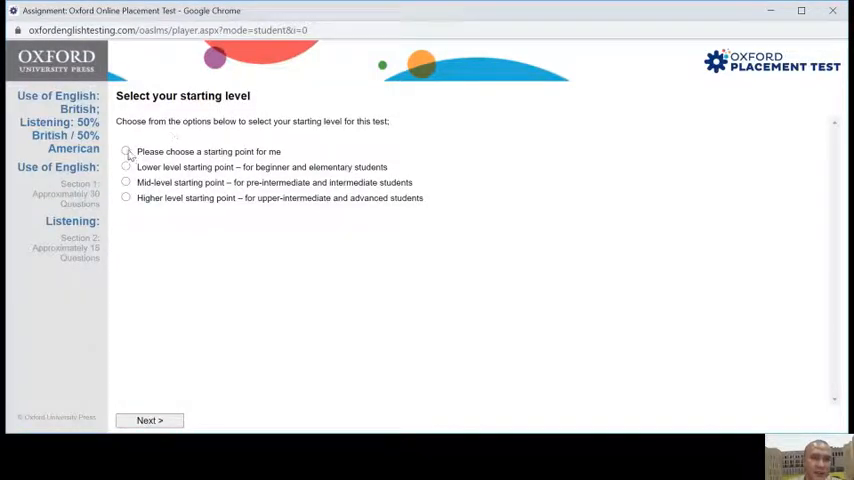
# Step: Select 'Please choose a starting point for me' as the starting level
pyautogui.click(126, 152)
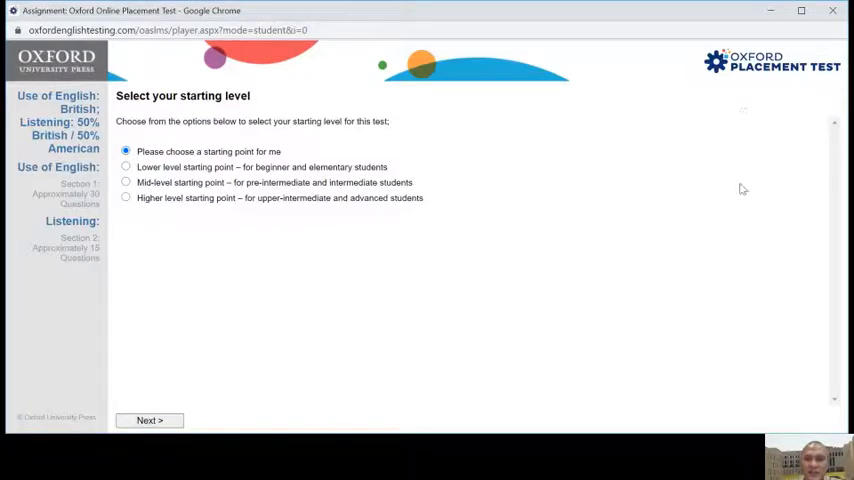
pyautogui.moveTo(764, 424)
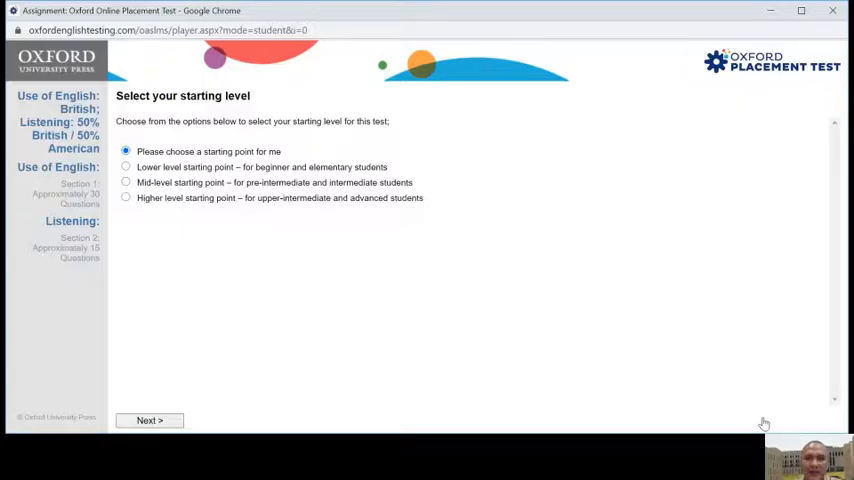